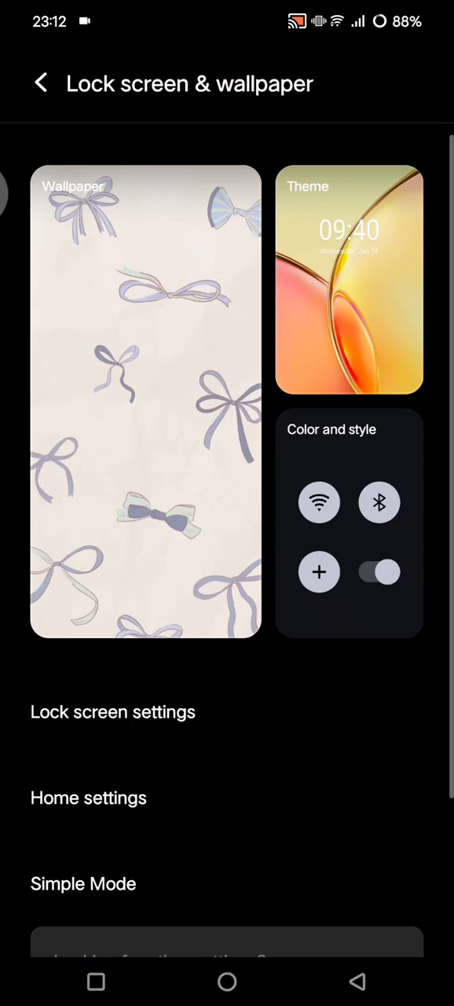
Go back from Lock screen & wallpaper to open Bluetooth & devices, with Bluetooth, NFC and OTG off
left_click(41, 83)
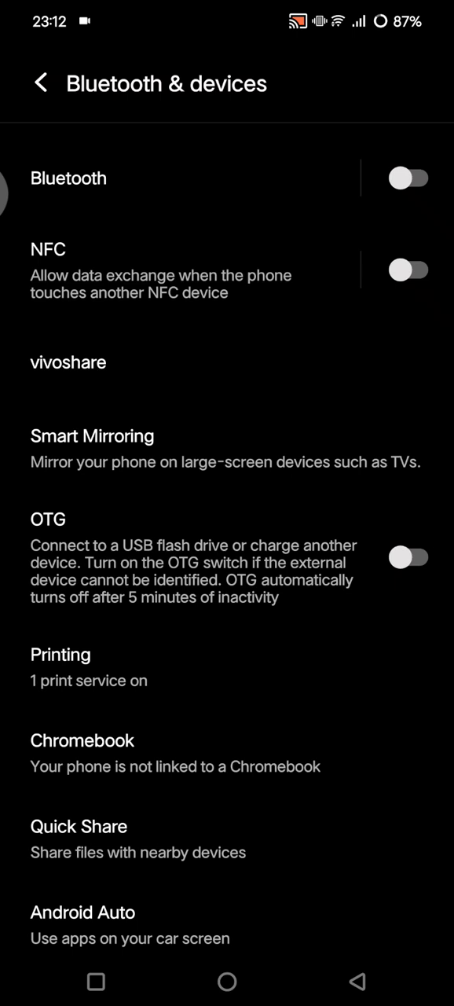
Switch NFC on and return to the home screen
left_click(410, 269)
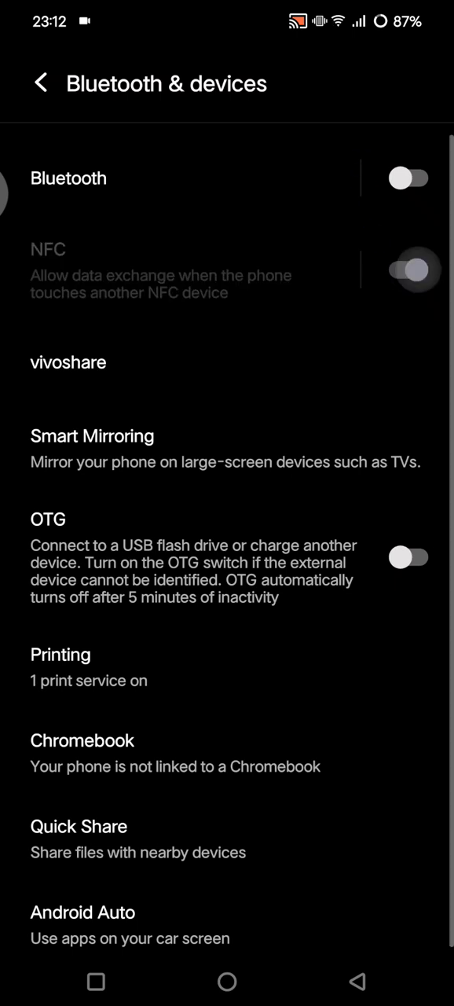
left_click(408, 270)
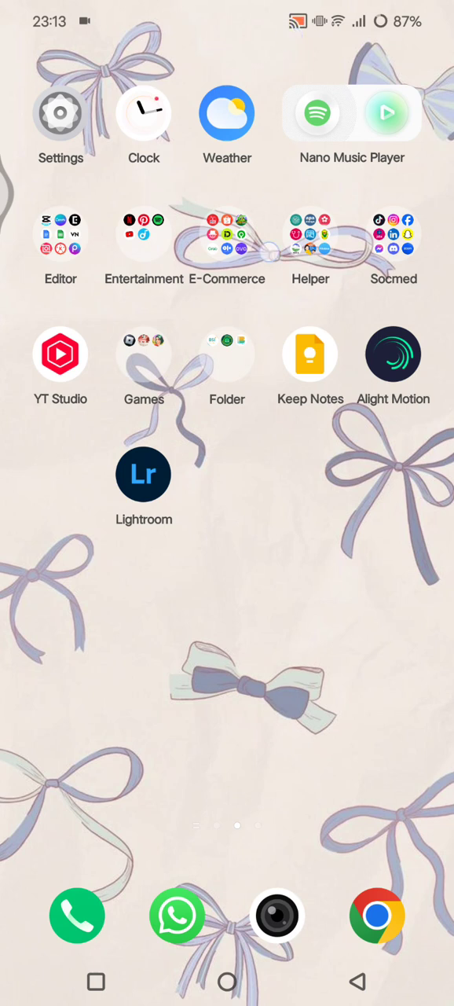
Pull down Quick Settings and swipe through its tile pages, ending on Bluetooth & devices with NFC on
scroll("down", 3)
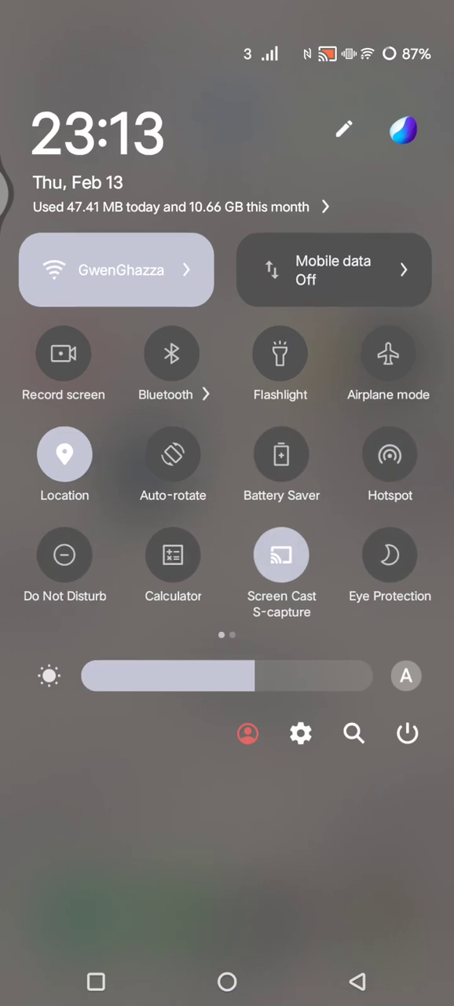
scroll("left", 3)
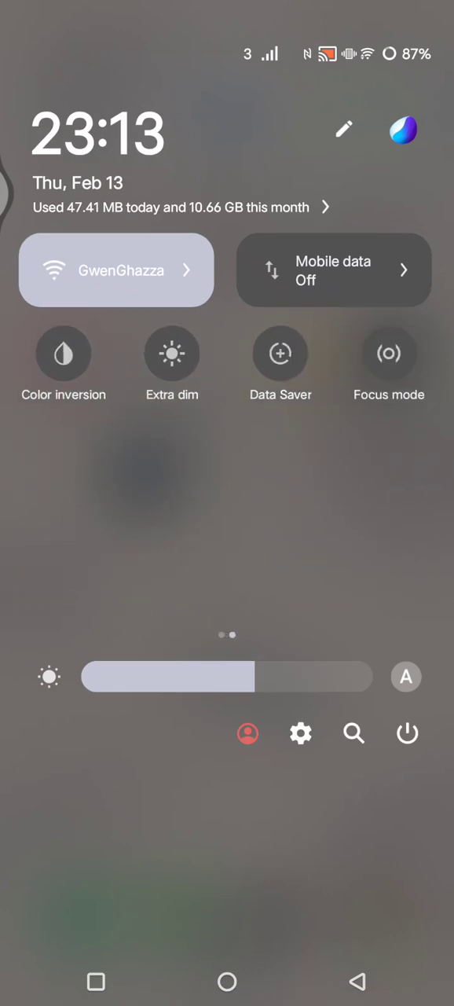
scroll("left", 3)
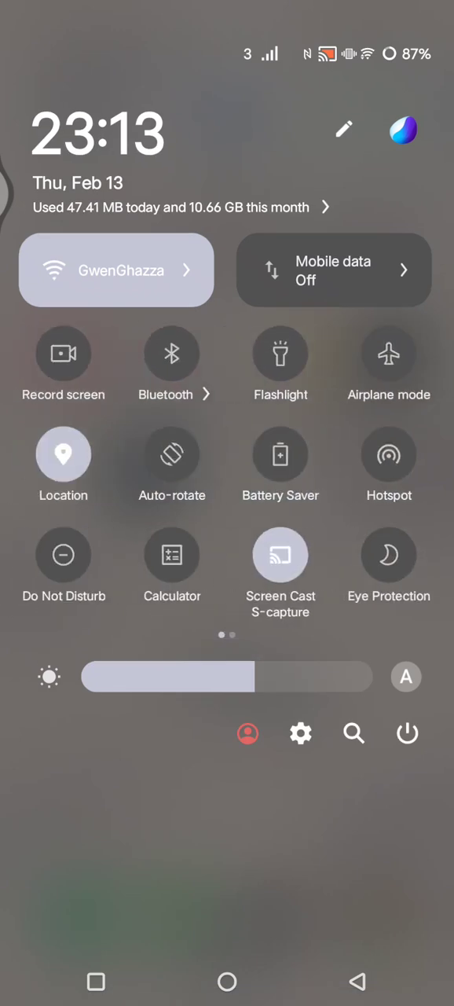
scroll("left", 3)
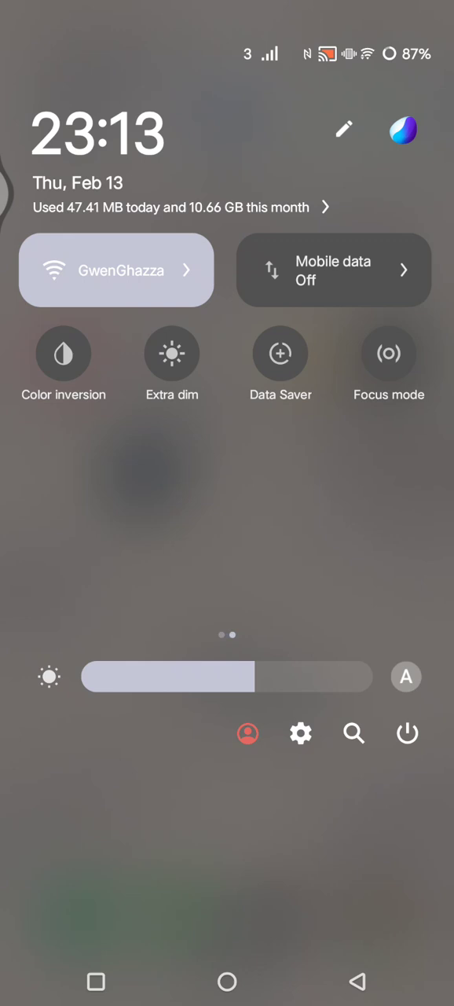
scroll("left", 3)
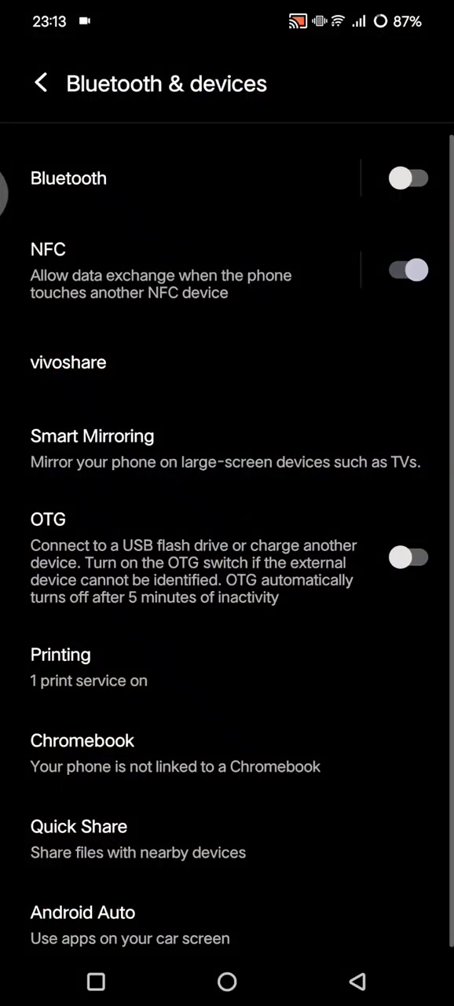
Open About phone to view the vivo Y27s specs: Snapdragon 680, 8 + 8 GB RAM, Android 14
left_click(41, 82)
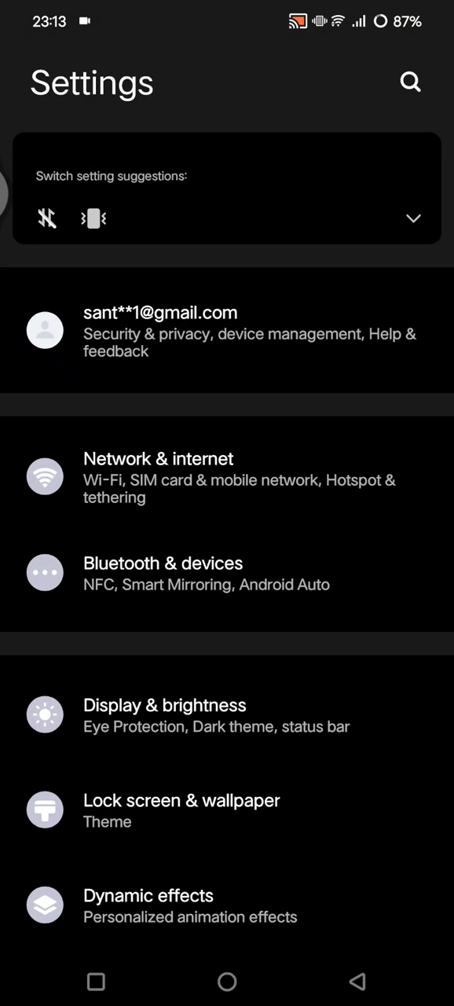
scroll("down", 3)
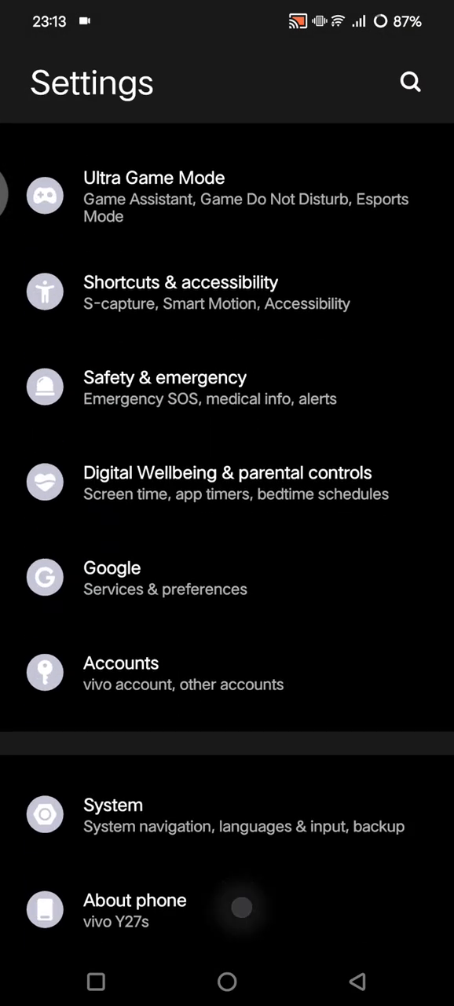
left_click(134, 900)
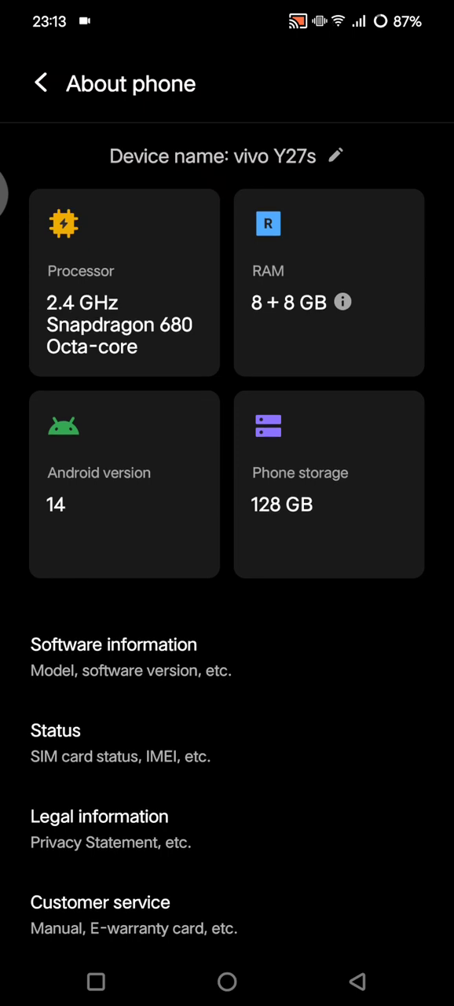
Leave About phone for the lower section of the main Settings list
left_click(357, 981)
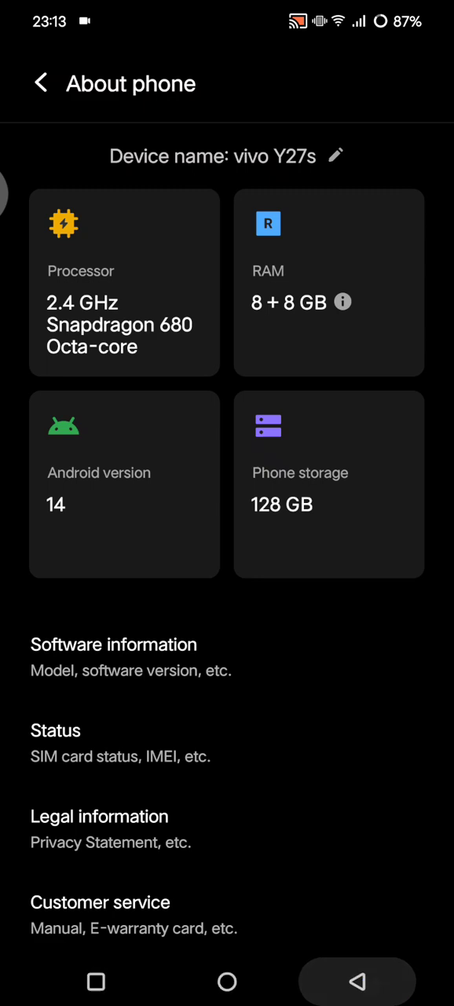
left_click(41, 83)
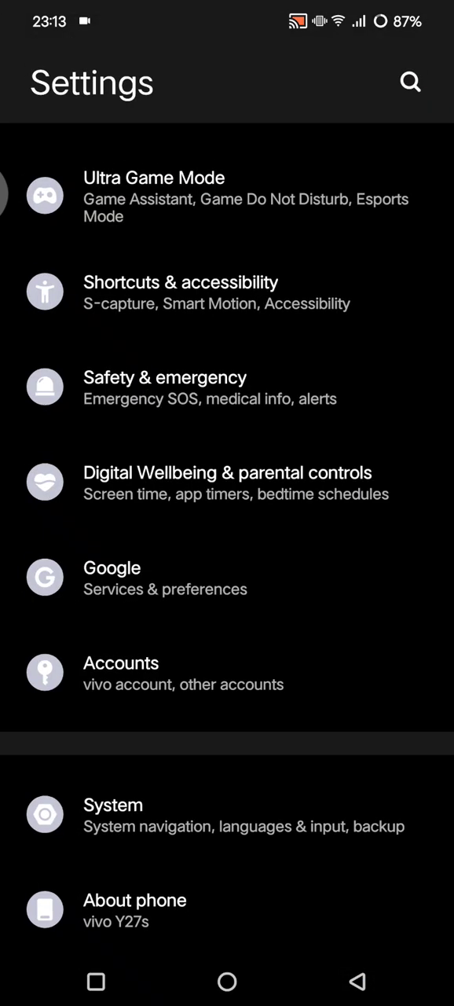